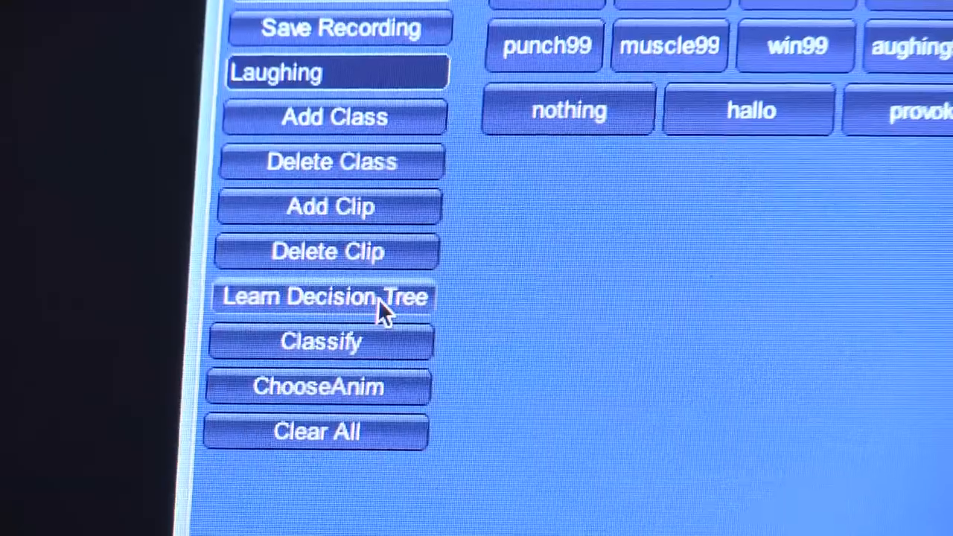
- Train a decision tree on the recorded clips and view its Head.x feature splits
{"action": "left_click", "coordinate": [322, 296]}
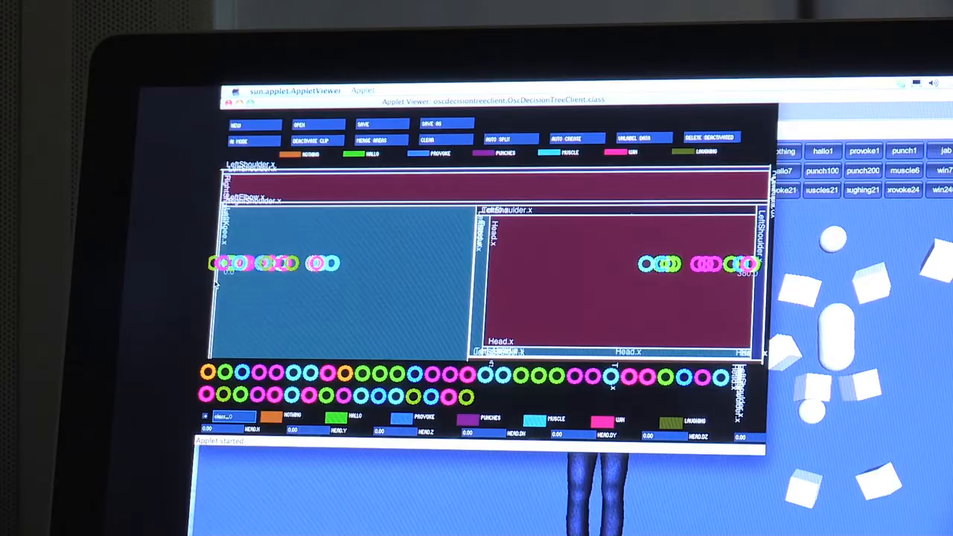